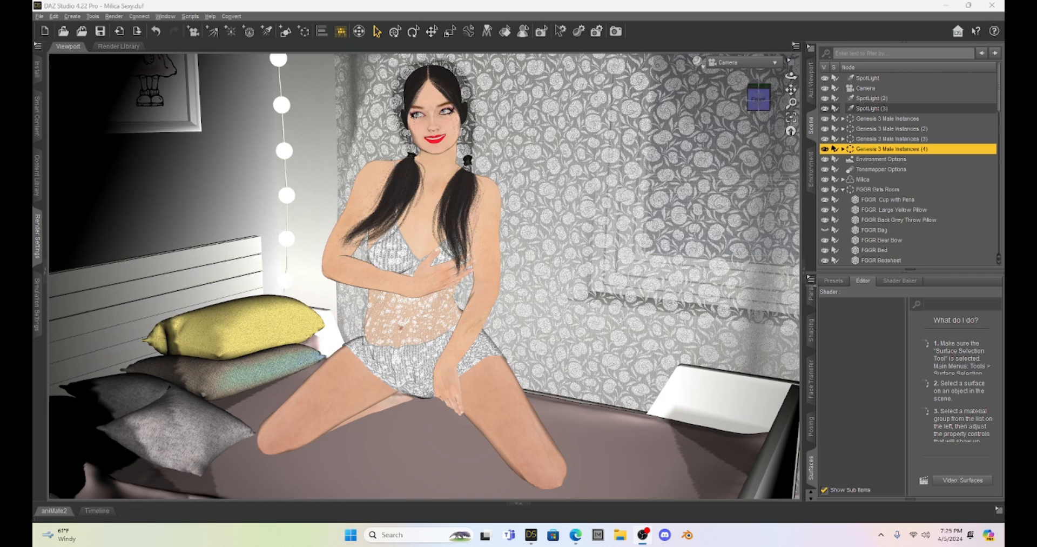
pyautogui.moveTo(900, 150)
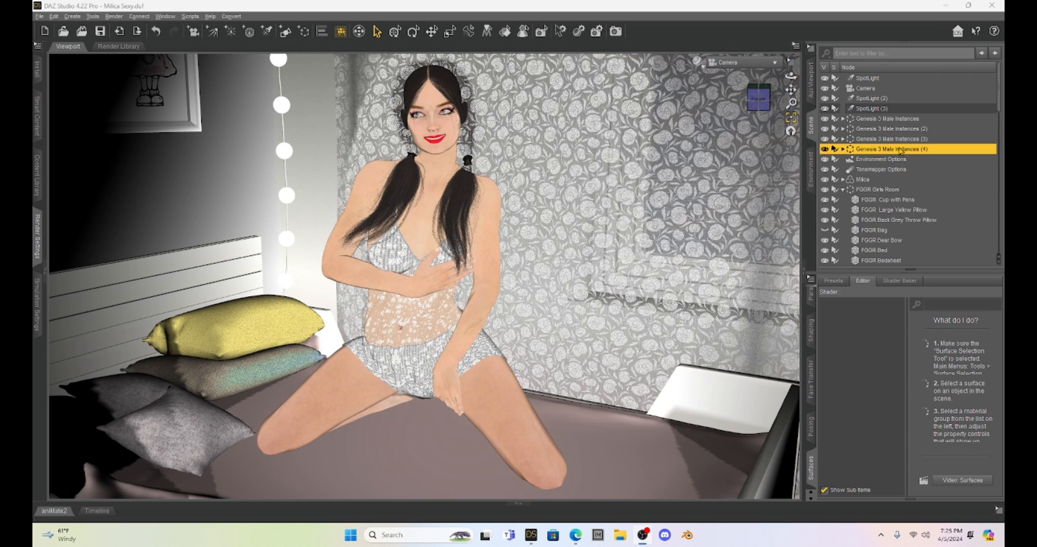
pyautogui.moveTo(918, 172)
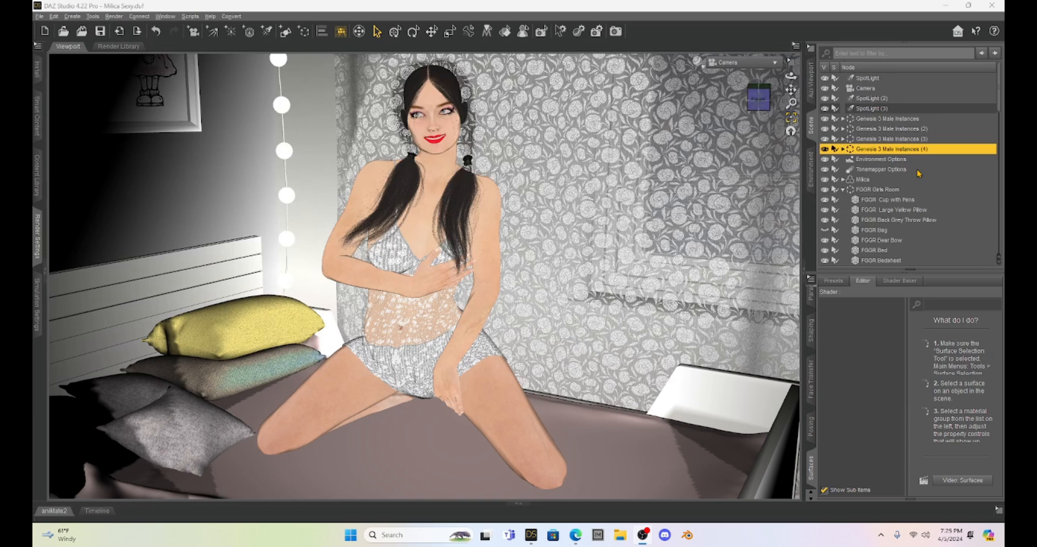
pyautogui.moveTo(879, 96)
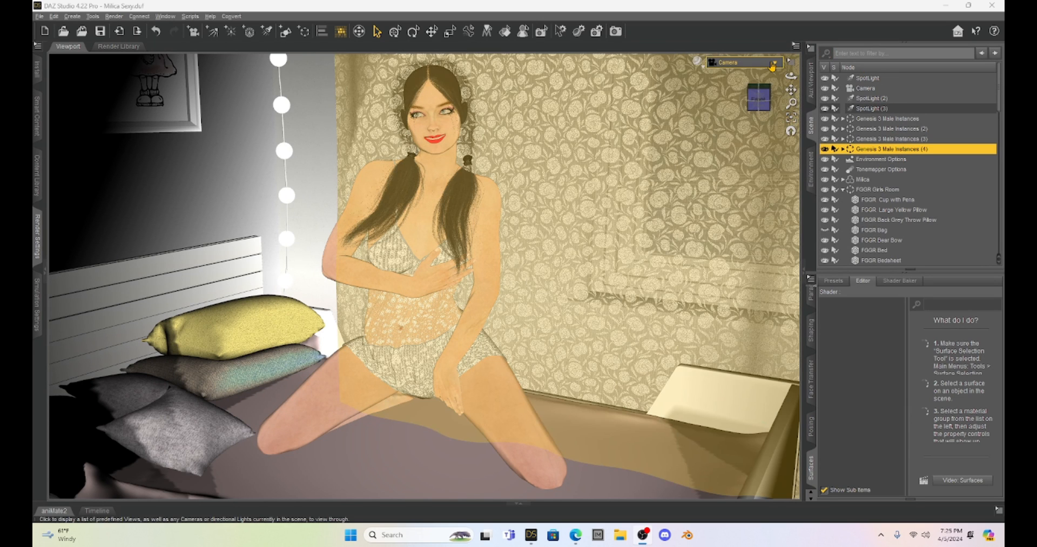
# View the kneeling figure through SpotLight, then SpotLight (2), checking how each lights her.
pyautogui.click(770, 63)
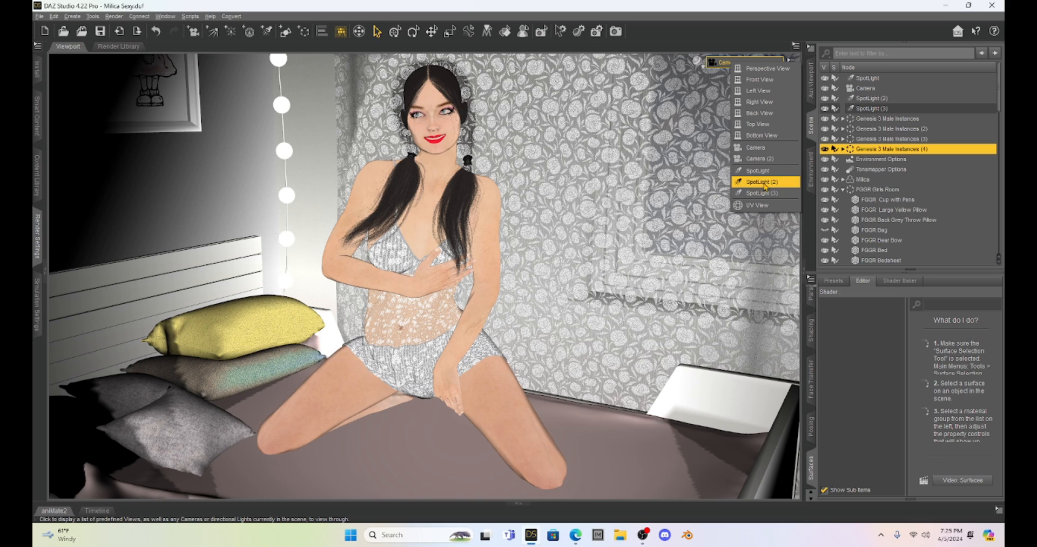
pyautogui.click(763, 181)
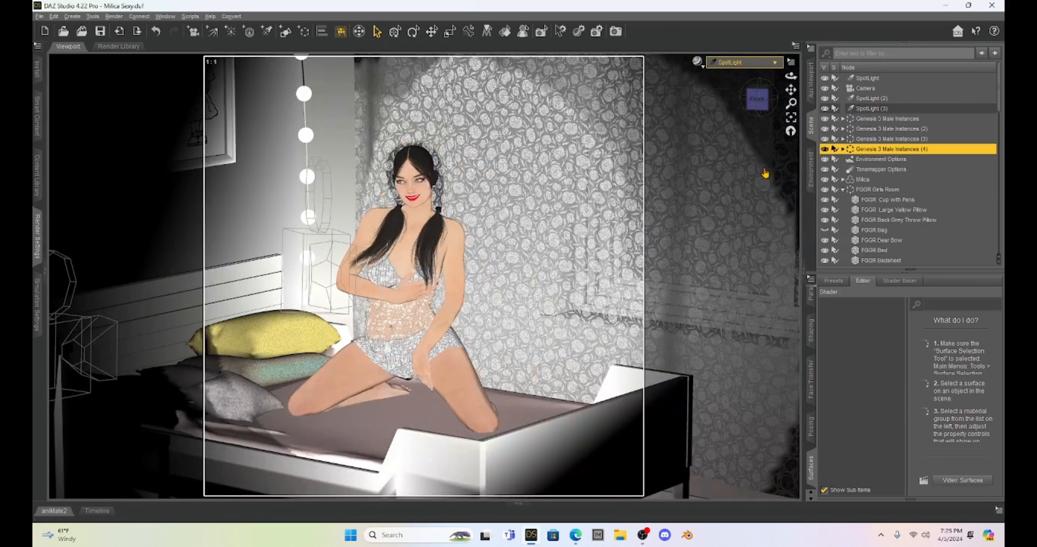
pyautogui.click(774, 61)
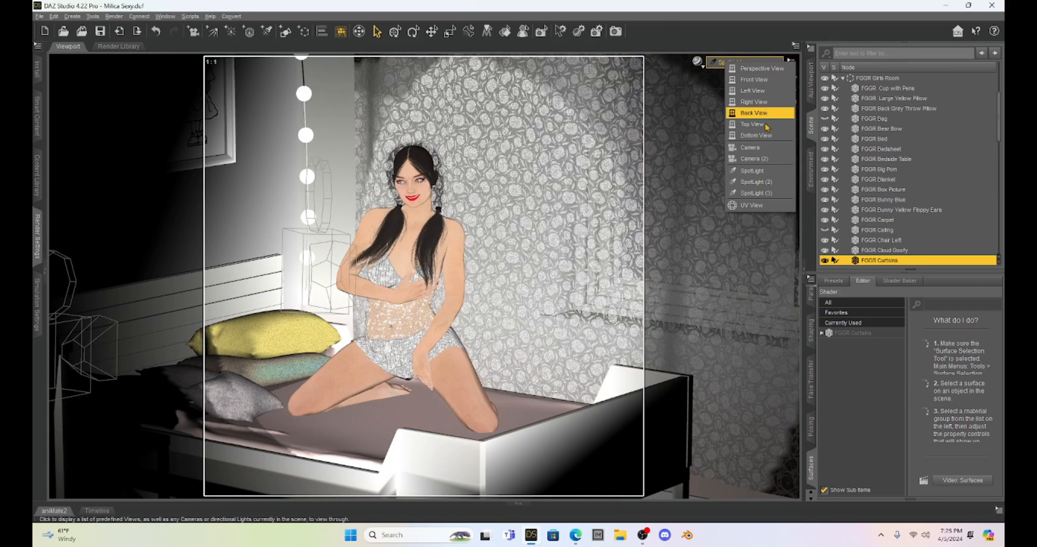
pyautogui.click(756, 181)
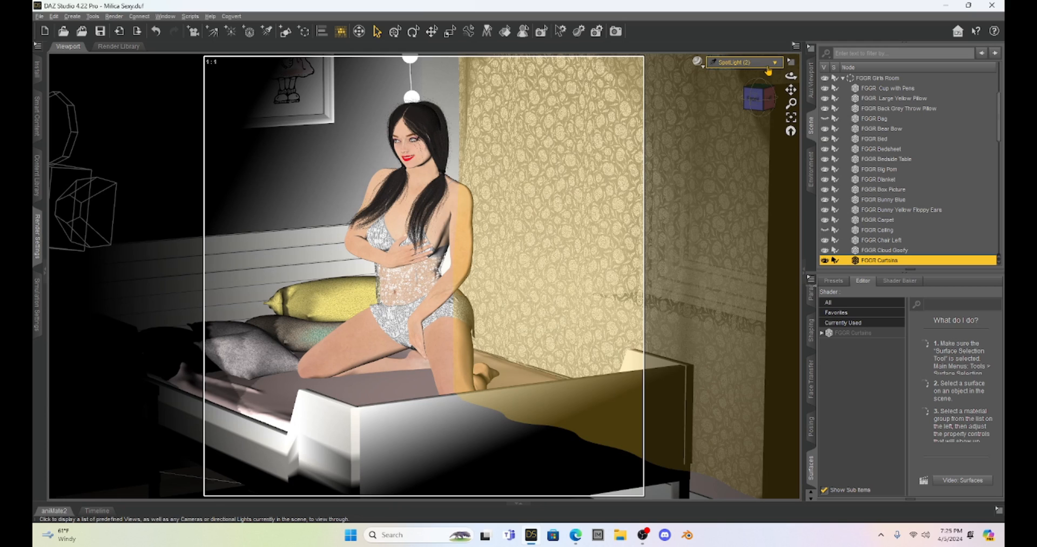
pyautogui.click(744, 62)
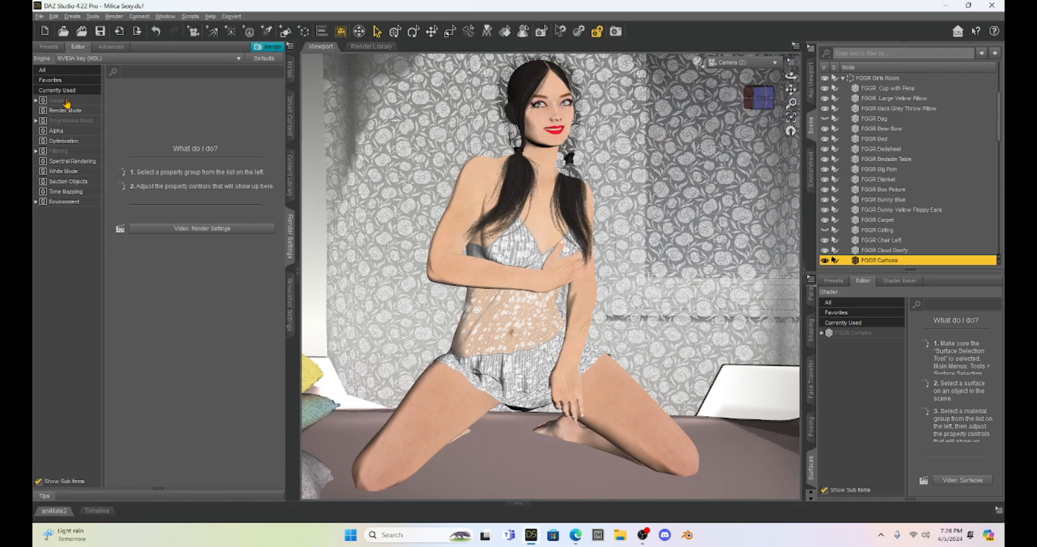
# Show All render settings, scroll through the parameters, then close DAZ Studio.
pyautogui.click(42, 69)
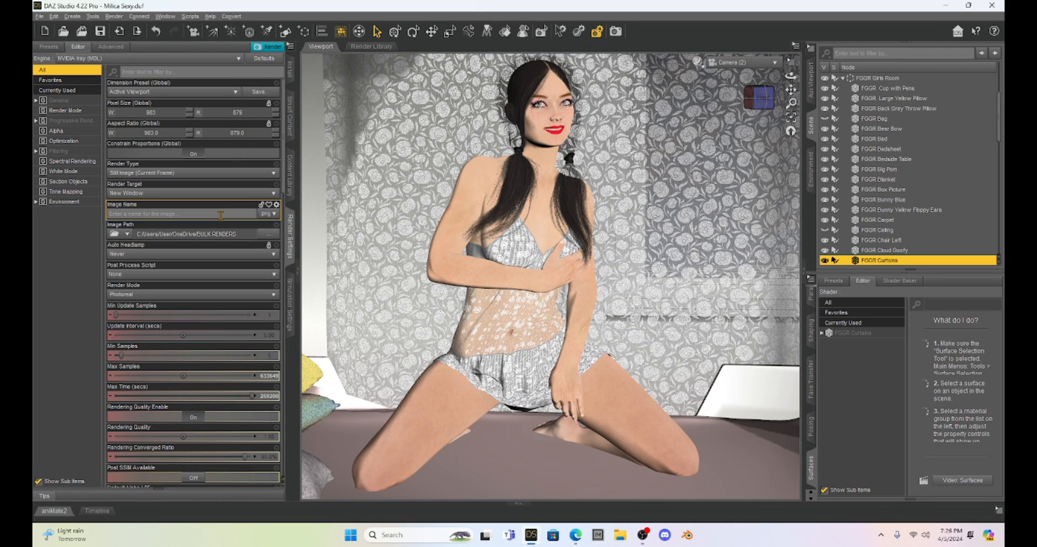
pyautogui.scroll(-3)
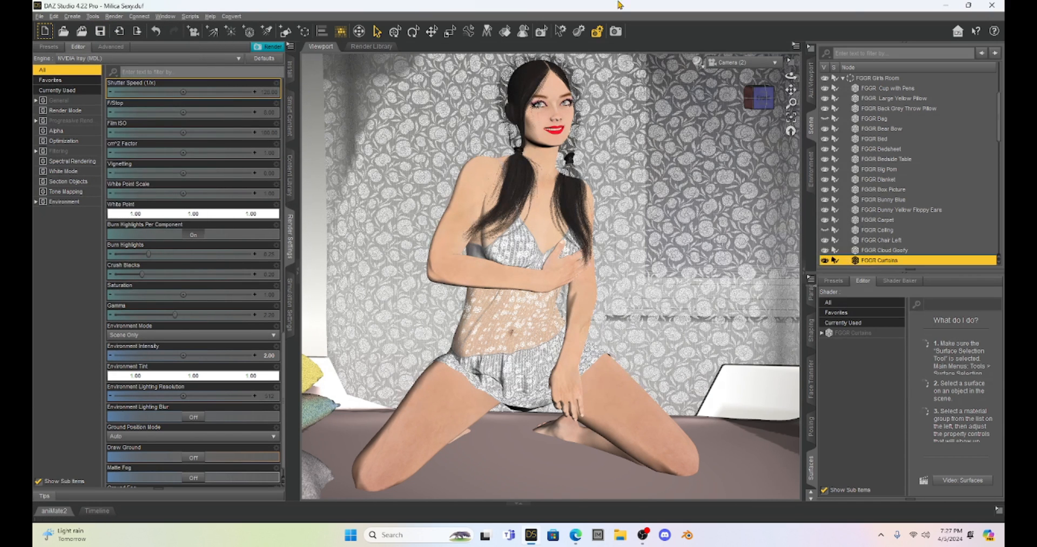
pyautogui.click(996, 7)
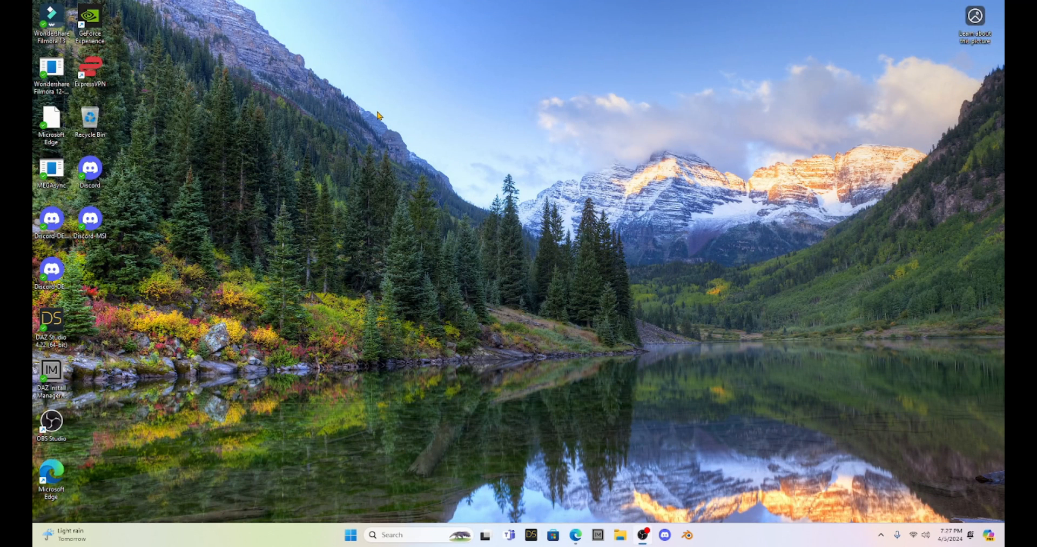
pyautogui.moveTo(485, 237)
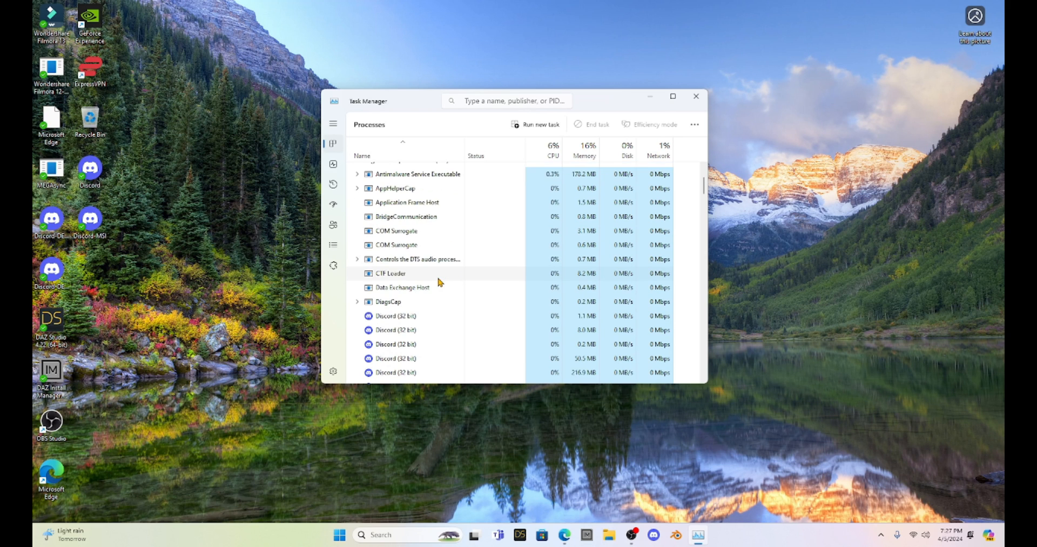
# Scroll the Processes list to confirm DAZ Studio has exited, then close Task Manager.
pyautogui.scroll(-3)
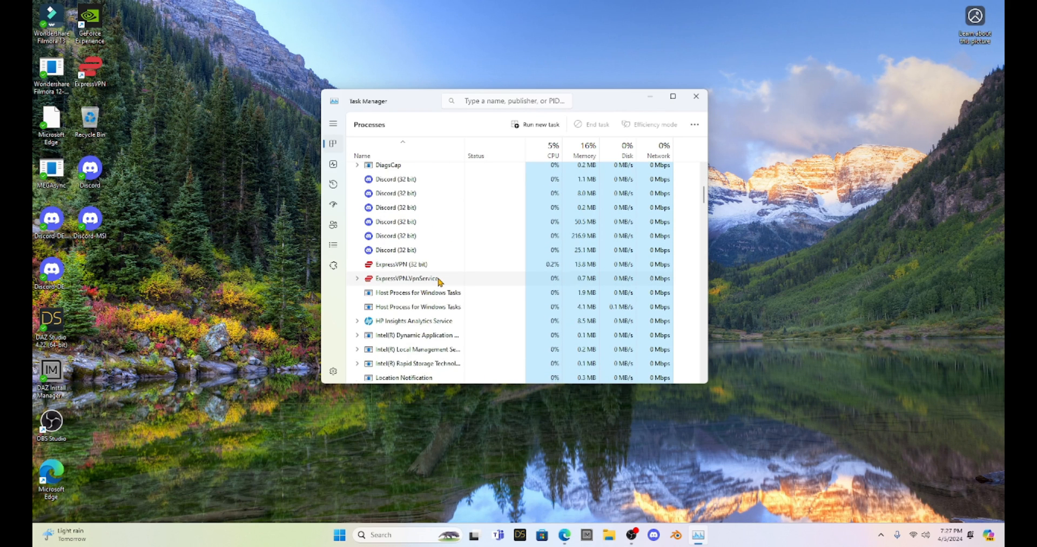
pyautogui.scroll(3)
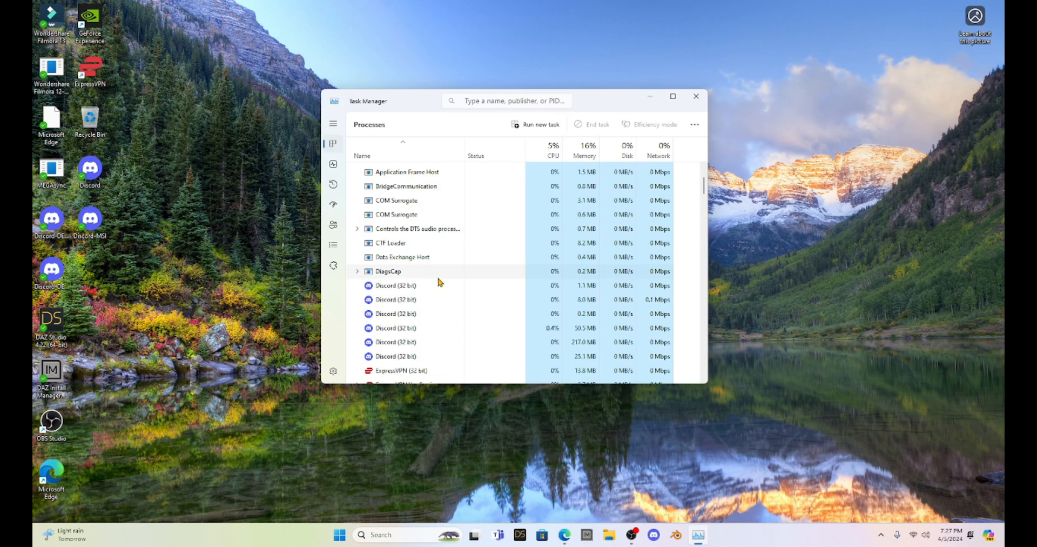
pyautogui.scroll(3)
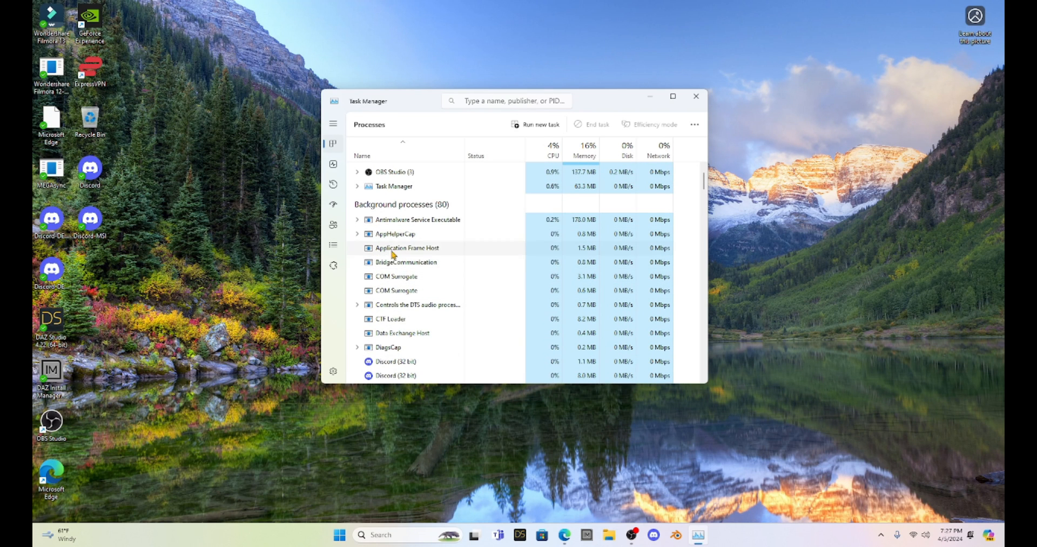
pyautogui.moveTo(695, 96)
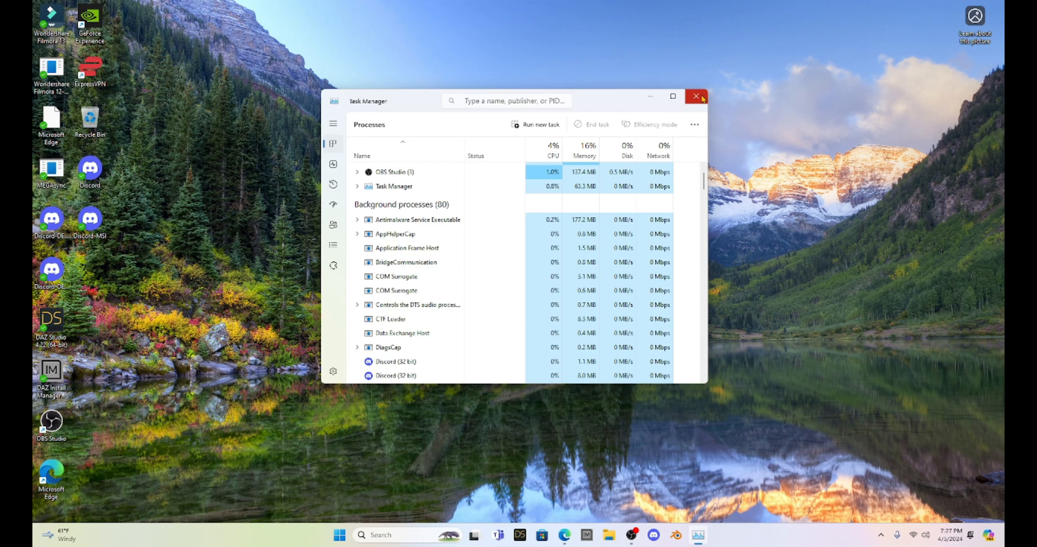
pyautogui.click(695, 96)
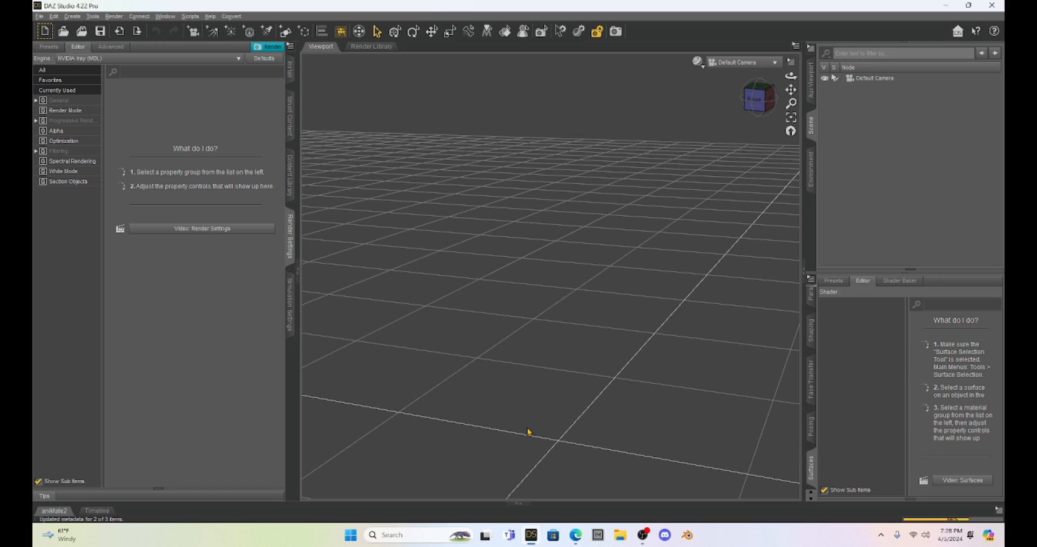
pyautogui.moveTo(382, 145)
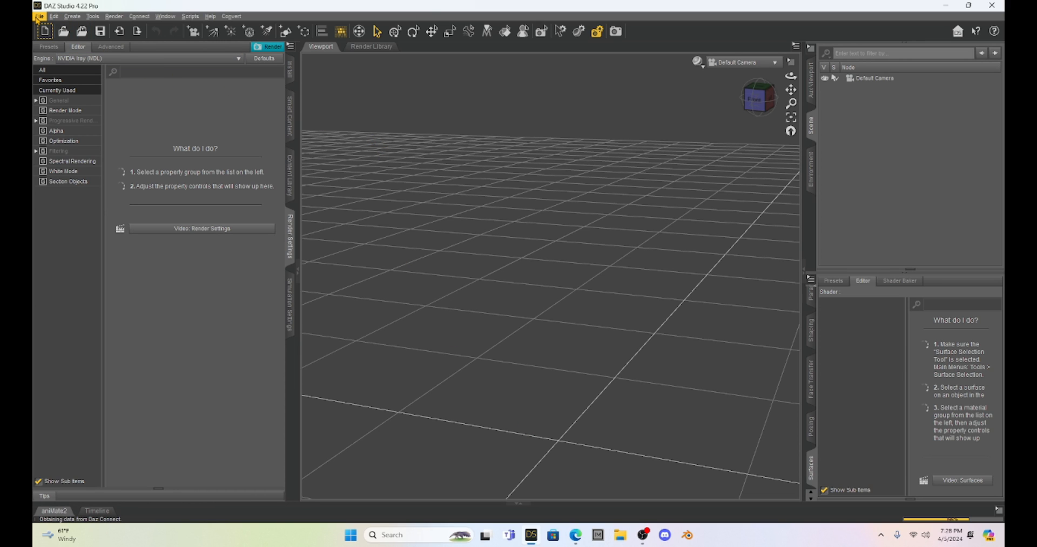
# Reopen Milica Sexy.duf from File > Open Recent and let the bedroom scene load.
pyautogui.click(37, 16)
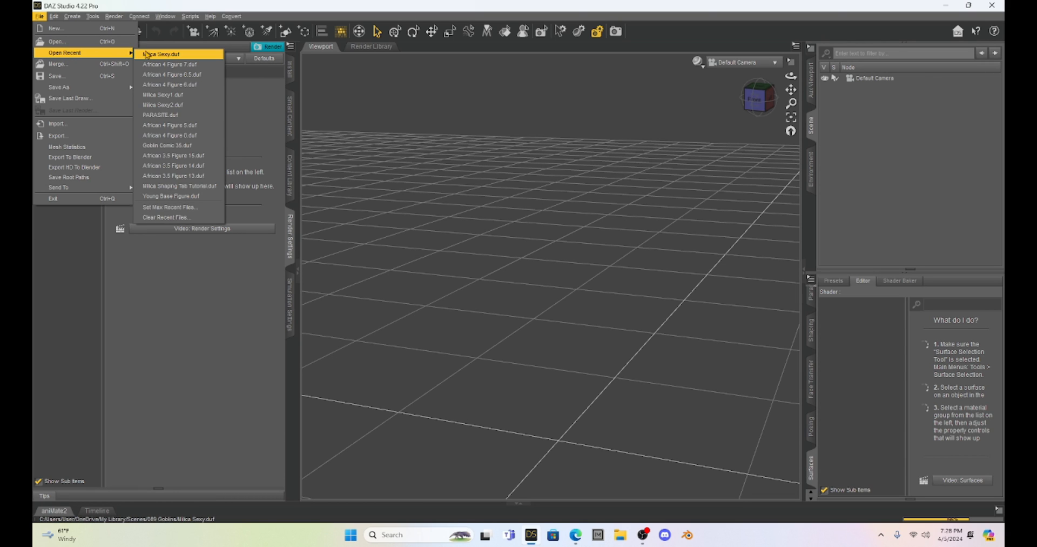
pyautogui.click(161, 54)
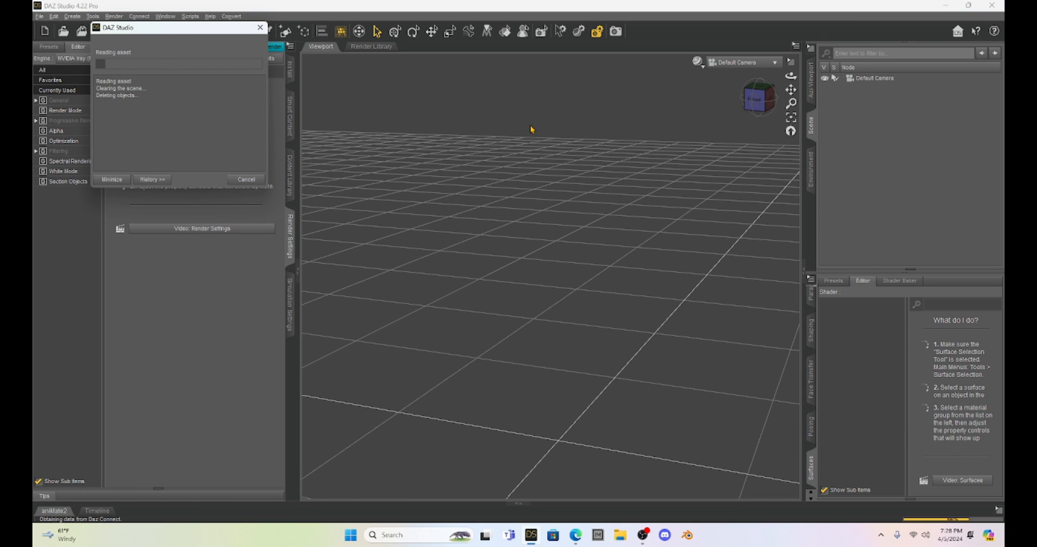
pyautogui.moveTo(867, 153)
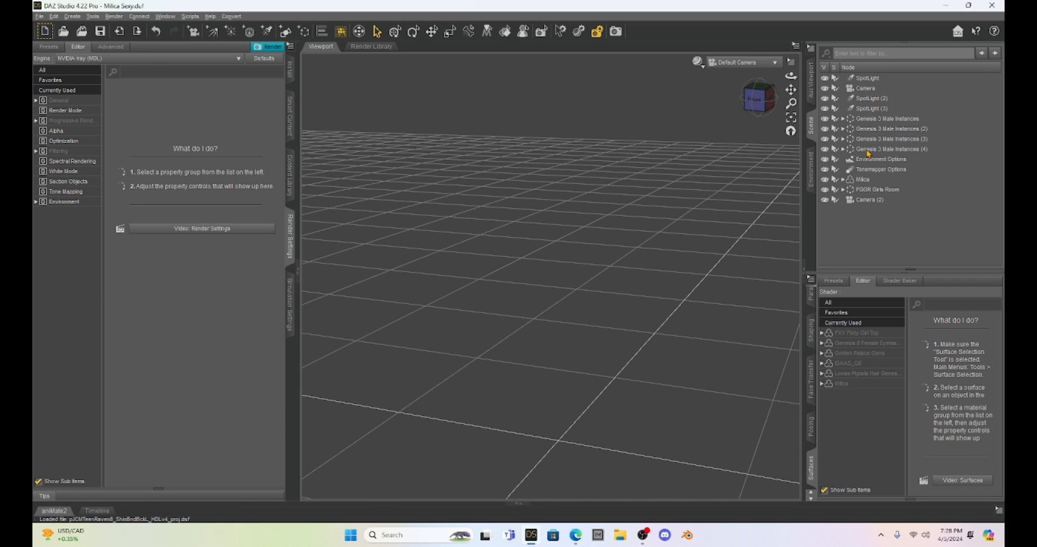
pyautogui.click(863, 179)
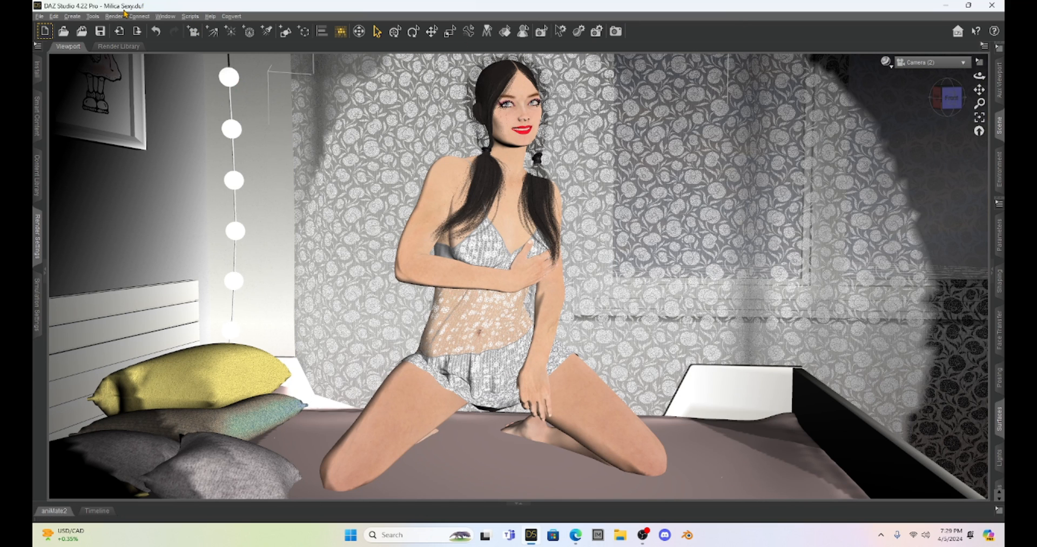
# Start a render of the scene from Camera (2) into a new render window.
pyautogui.click(113, 16)
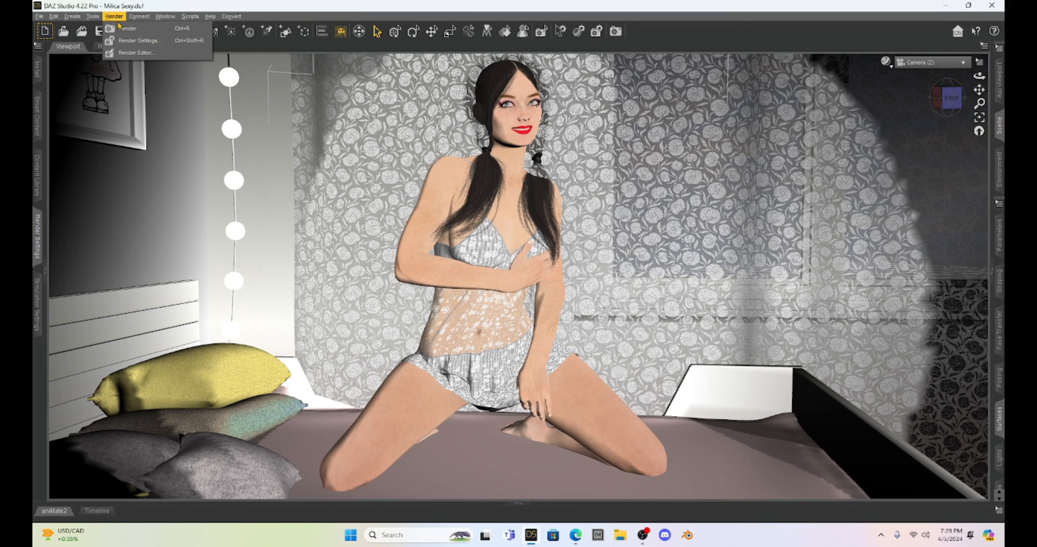
pyautogui.moveTo(126, 28)
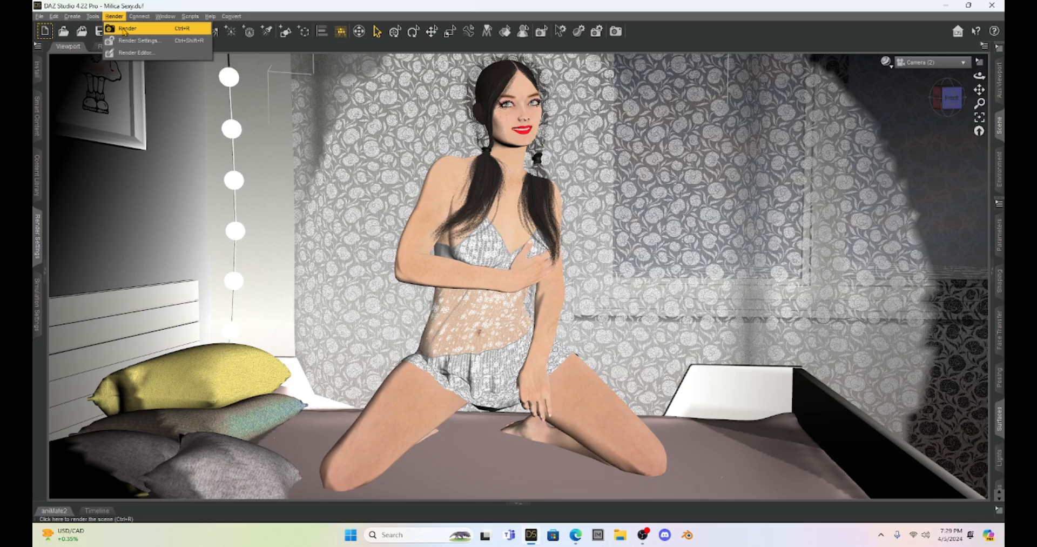
pyautogui.click(127, 28)
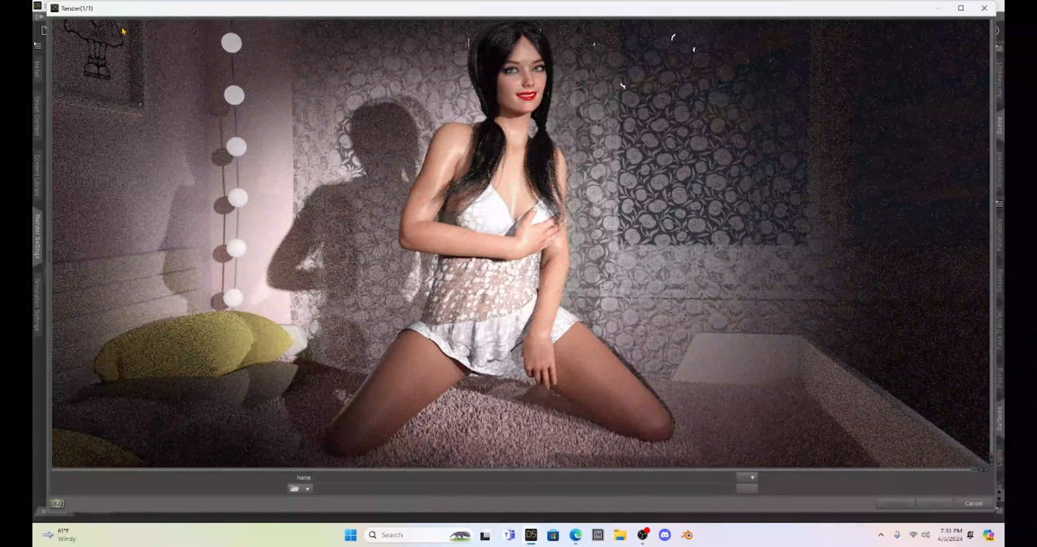